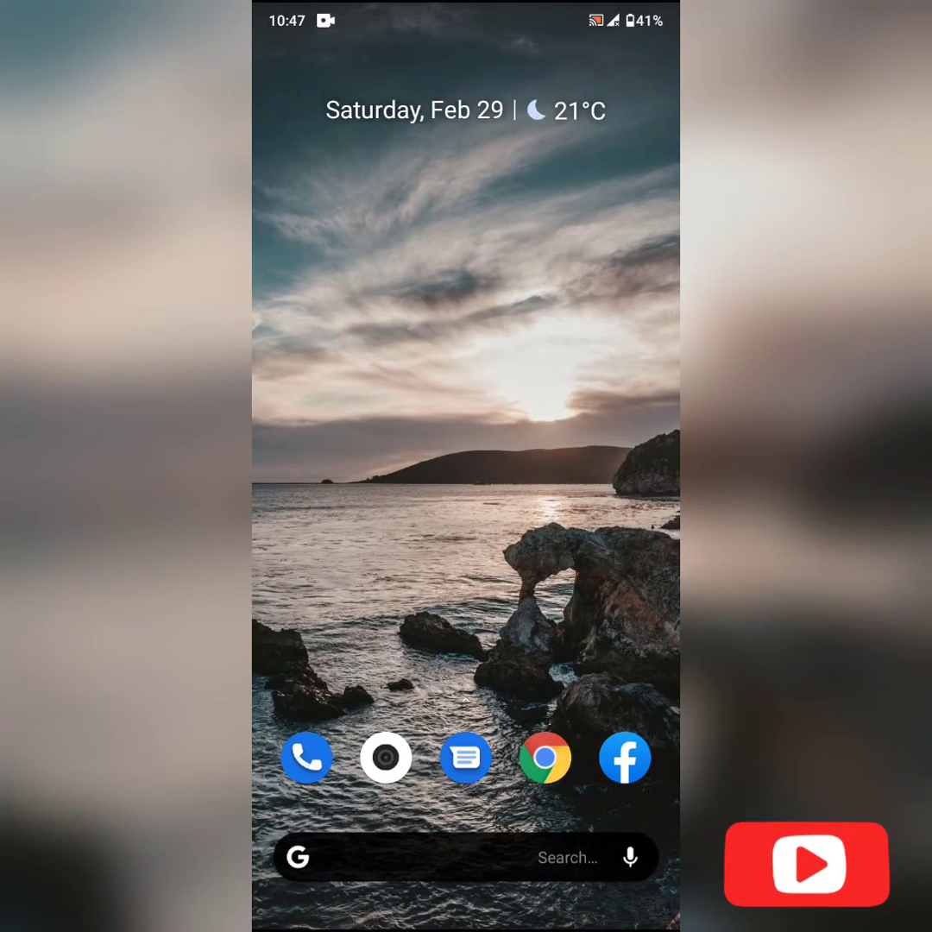
Open About phone and check the Android version entry showing Android 10 on the Mi A3
scroll("down", 3)
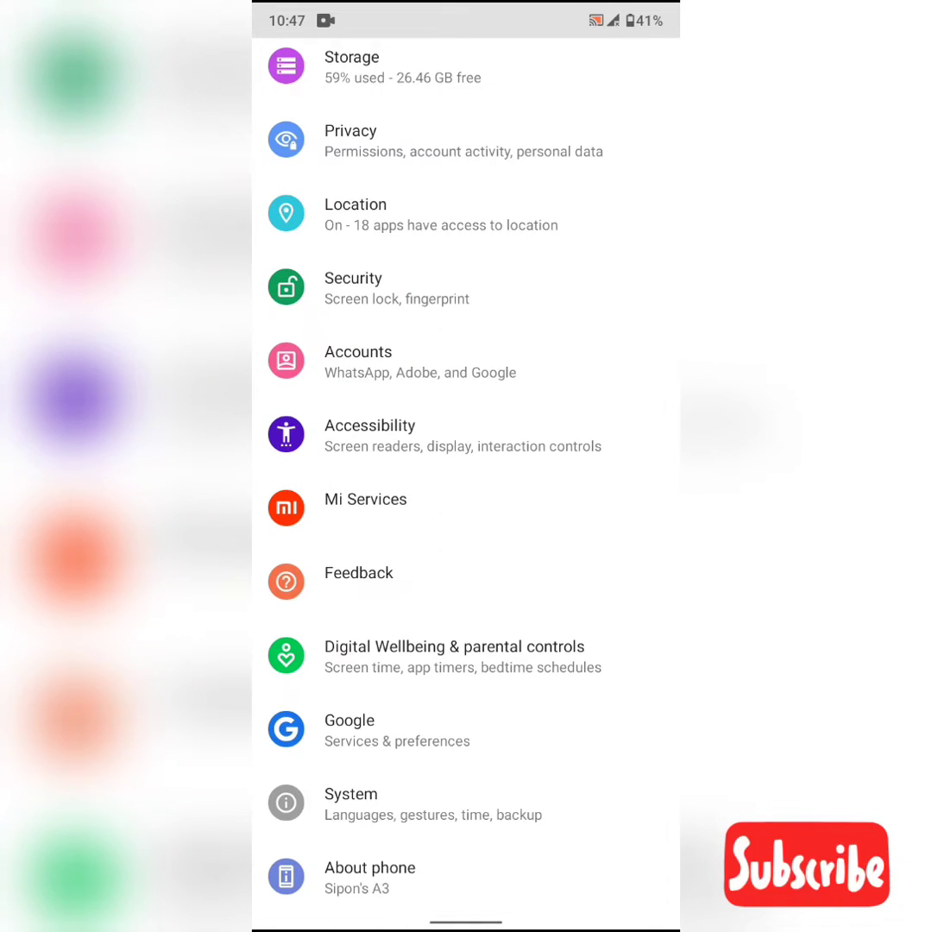
left_click(369, 867)
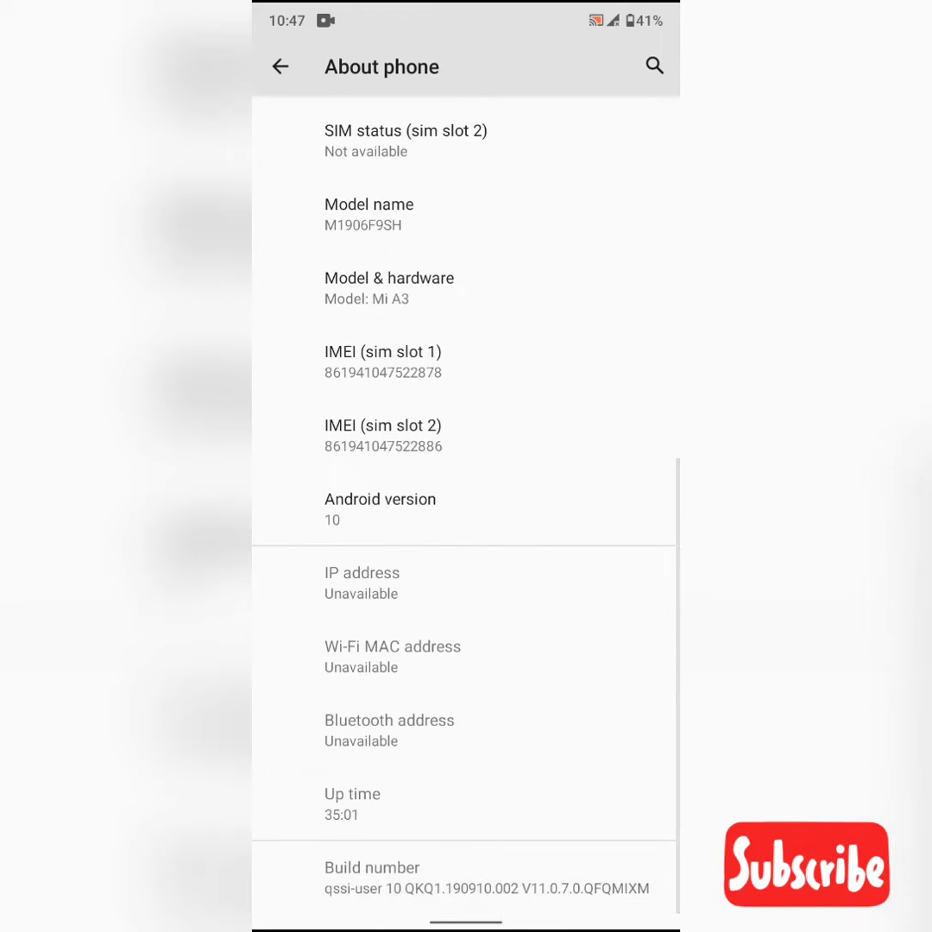
left_click(380, 499)
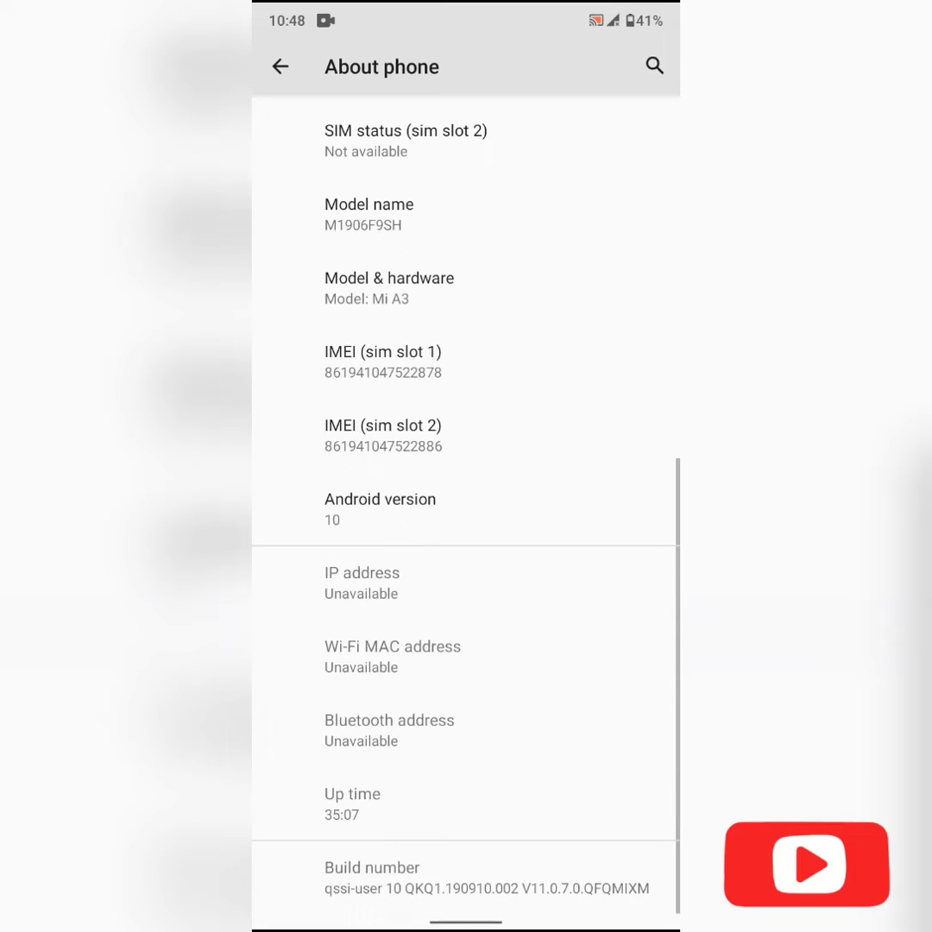
Check System navigation under Gestures shows Gesture navigation selected, then return to System
left_click(280, 67)
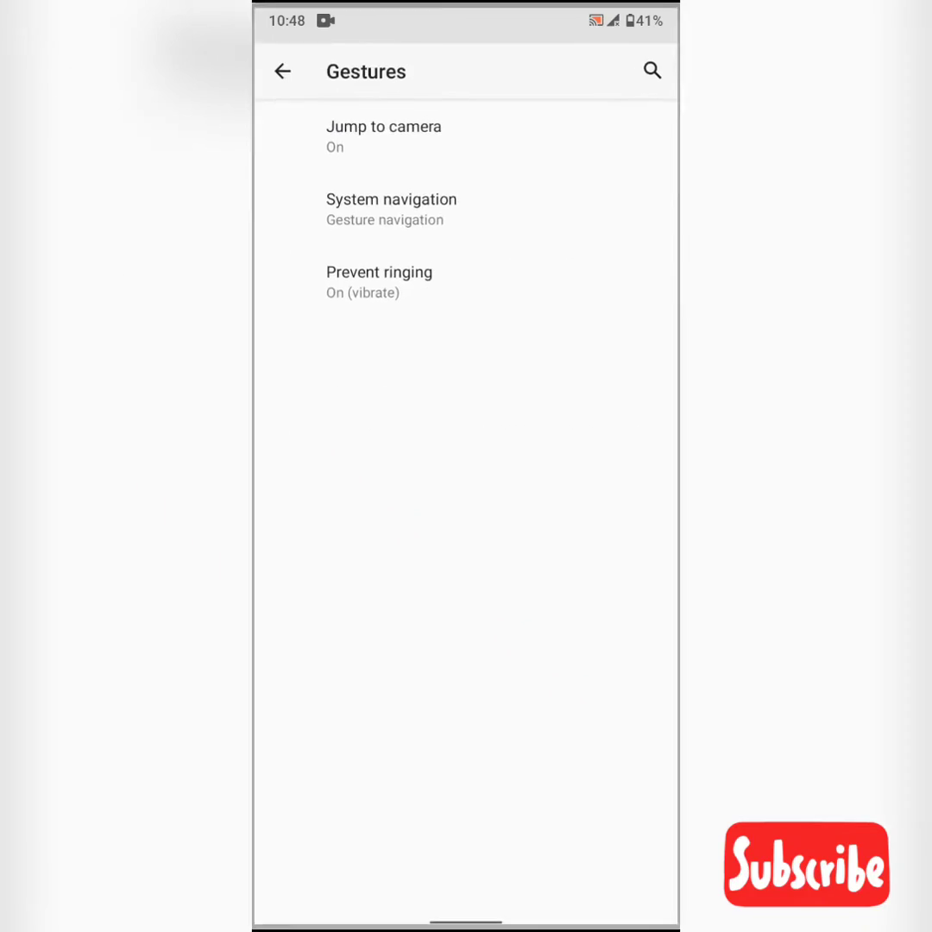
left_click(391, 200)
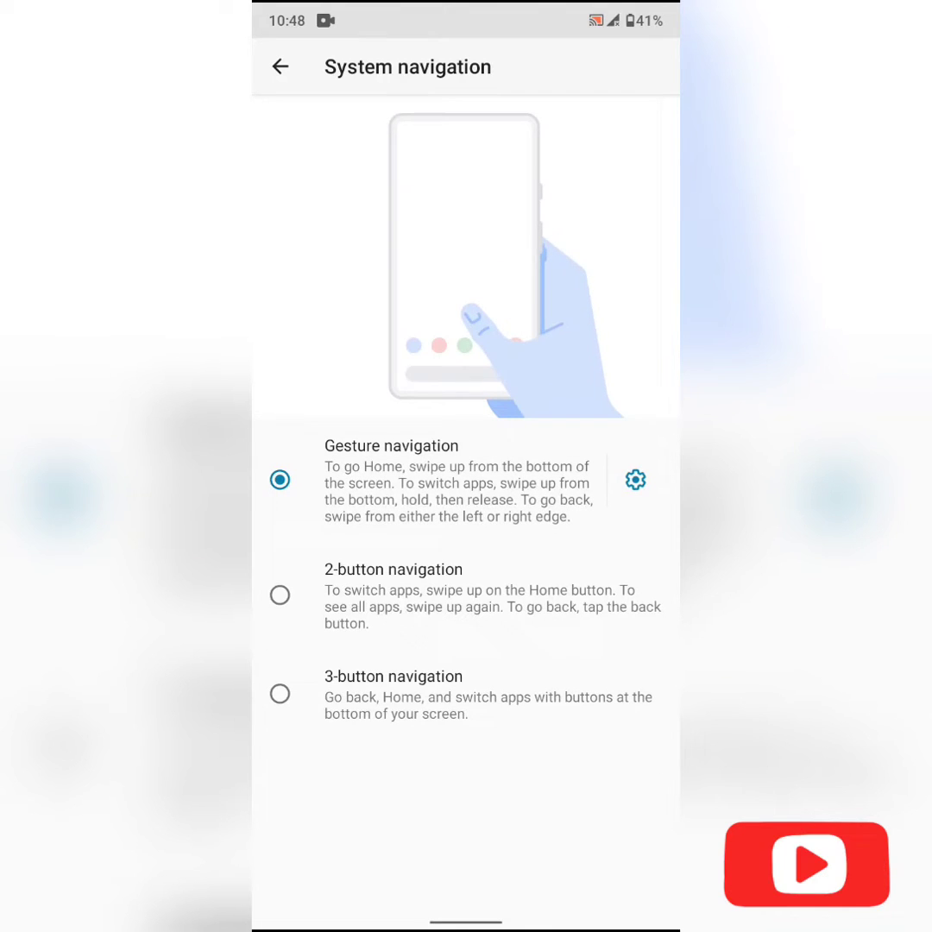
left_click(280, 67)
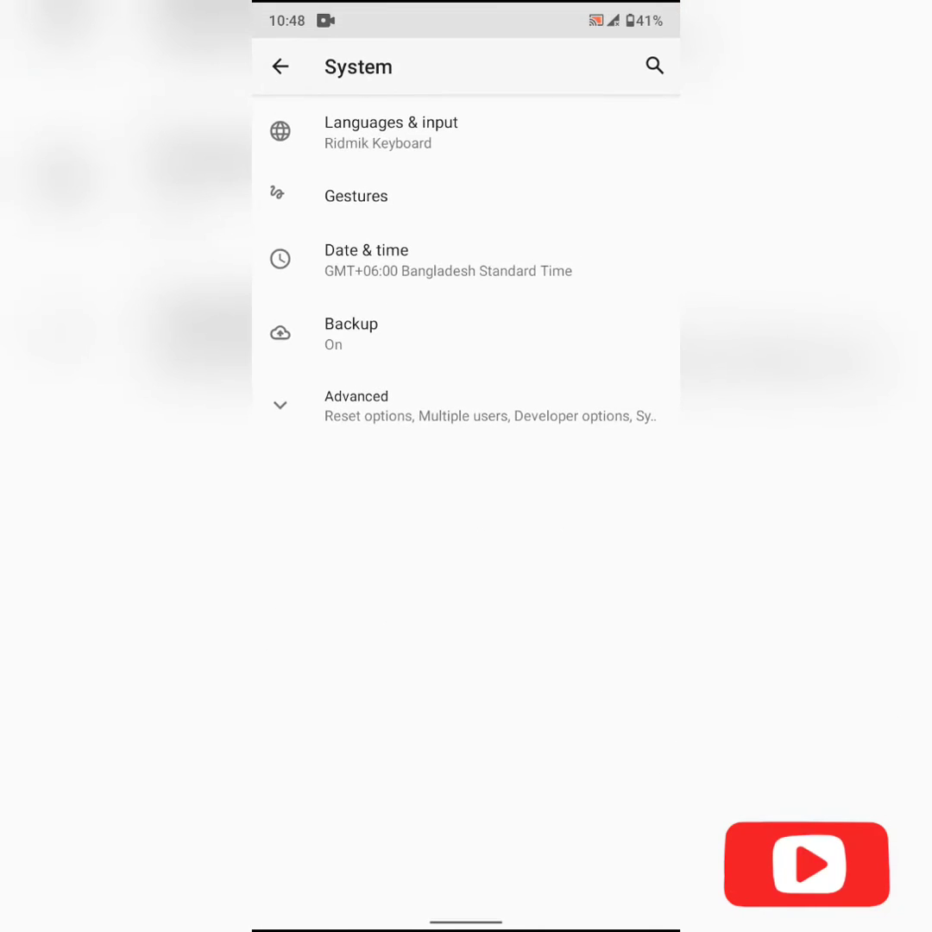
Expand Advanced system settings and open Developer options, scrolled to the Theming section
left_click(355, 396)
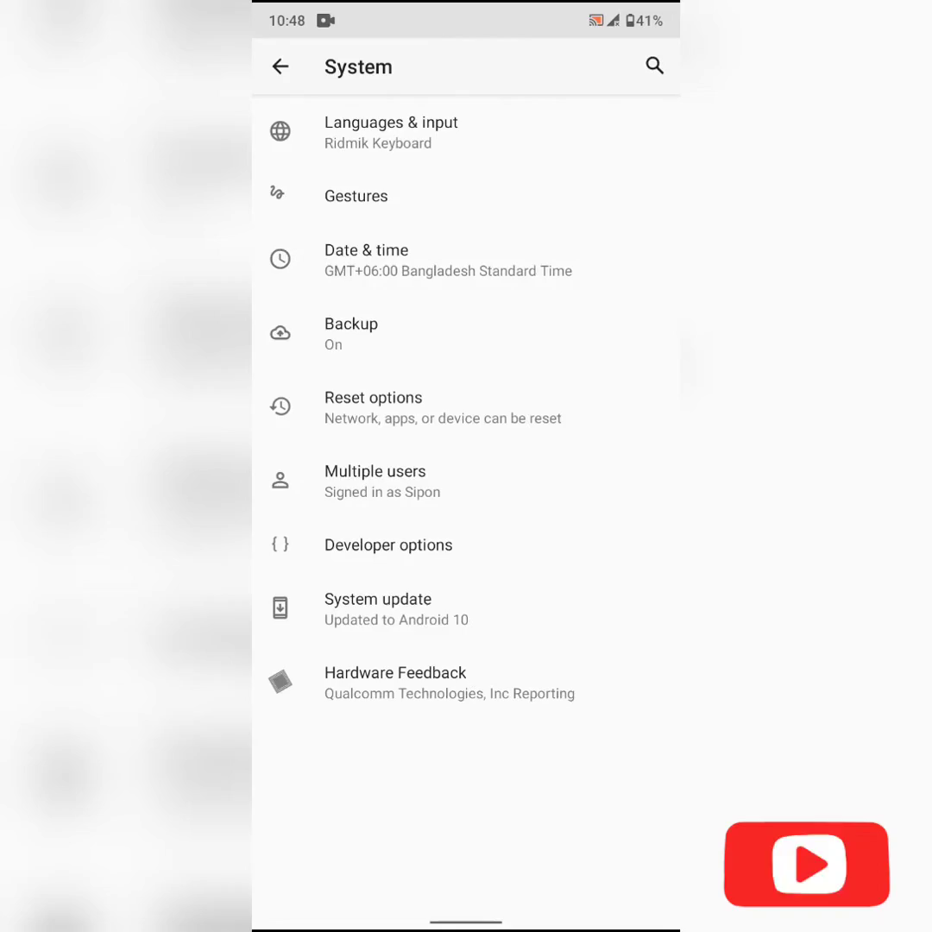
left_click(389, 545)
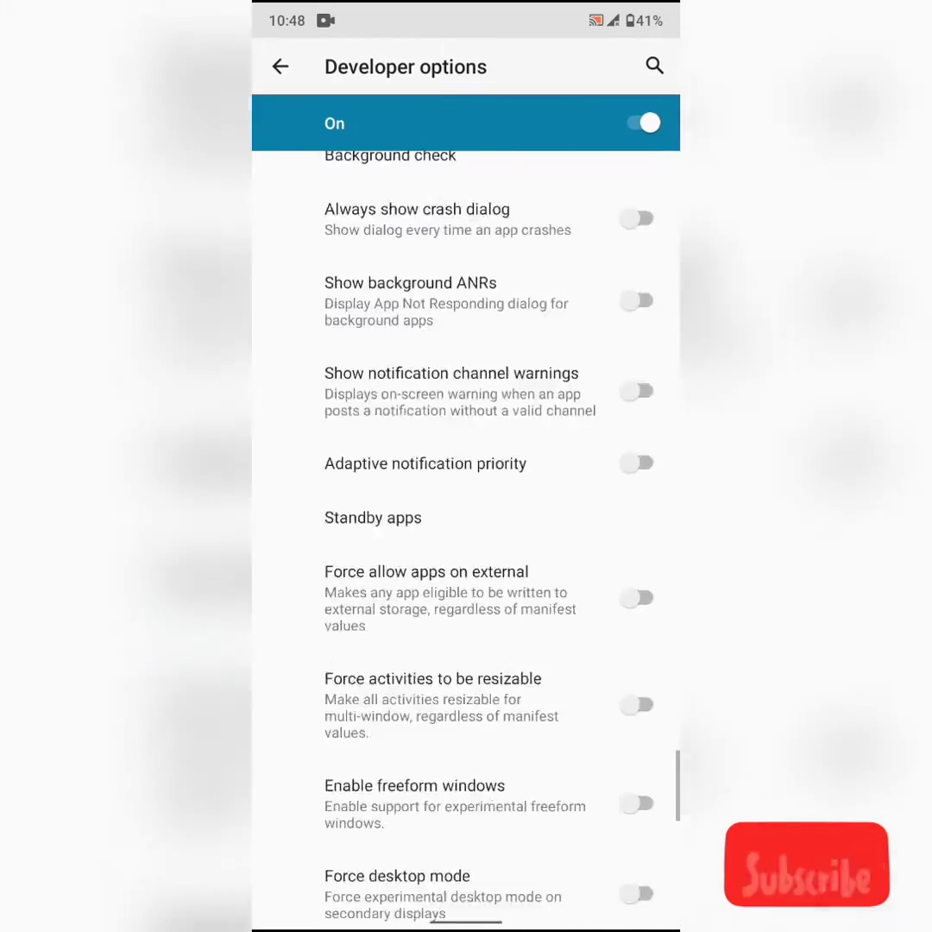
scroll("down", 3)
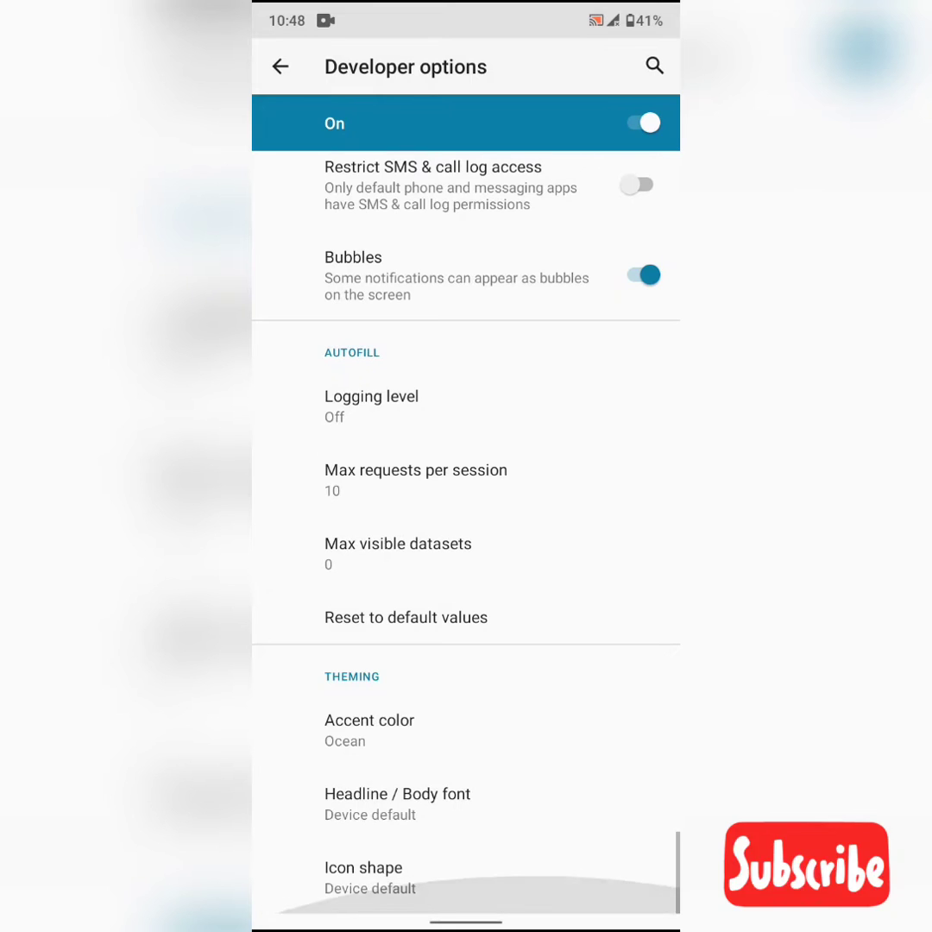
left_click(397, 794)
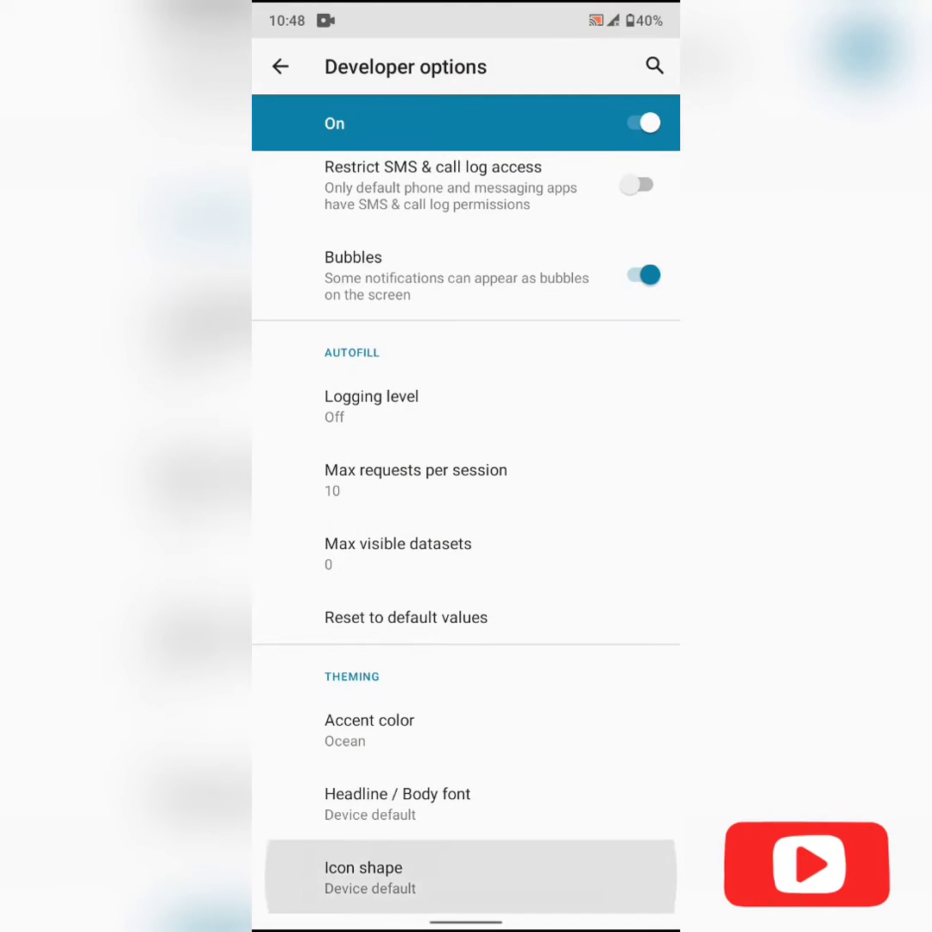
View the Icon shape choices twice, cancelling each time to keep Device default
left_click(362, 876)
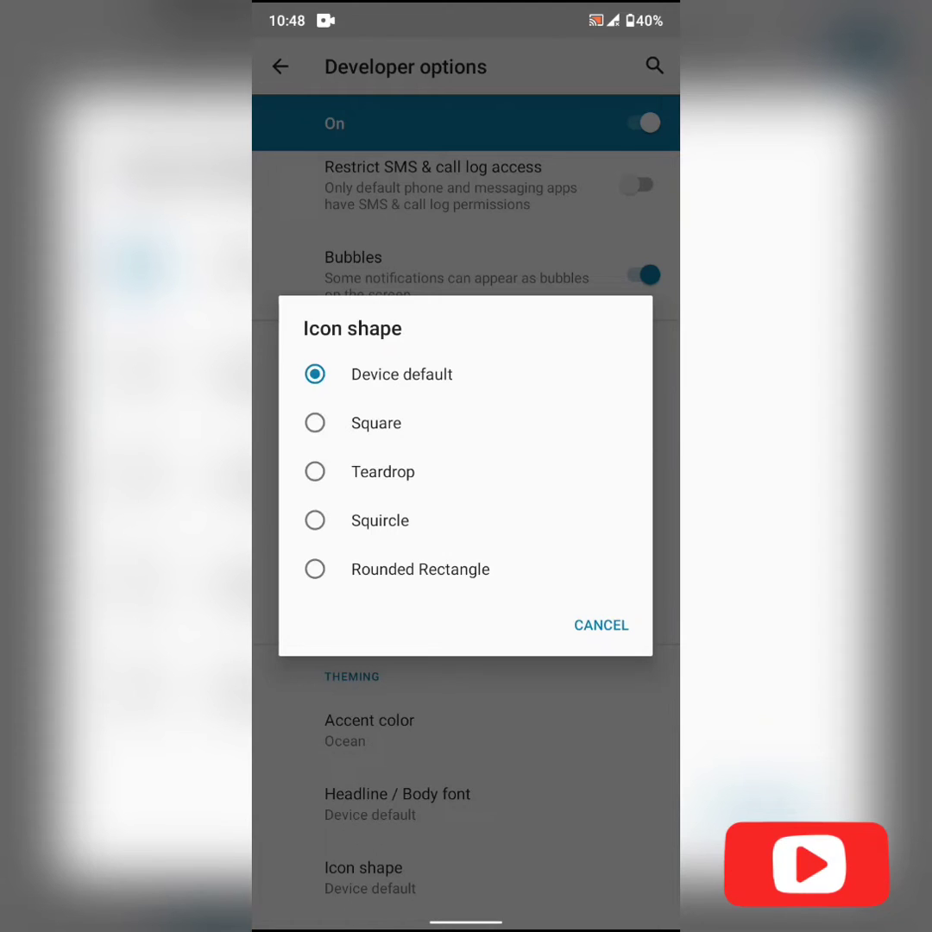
left_click(600, 625)
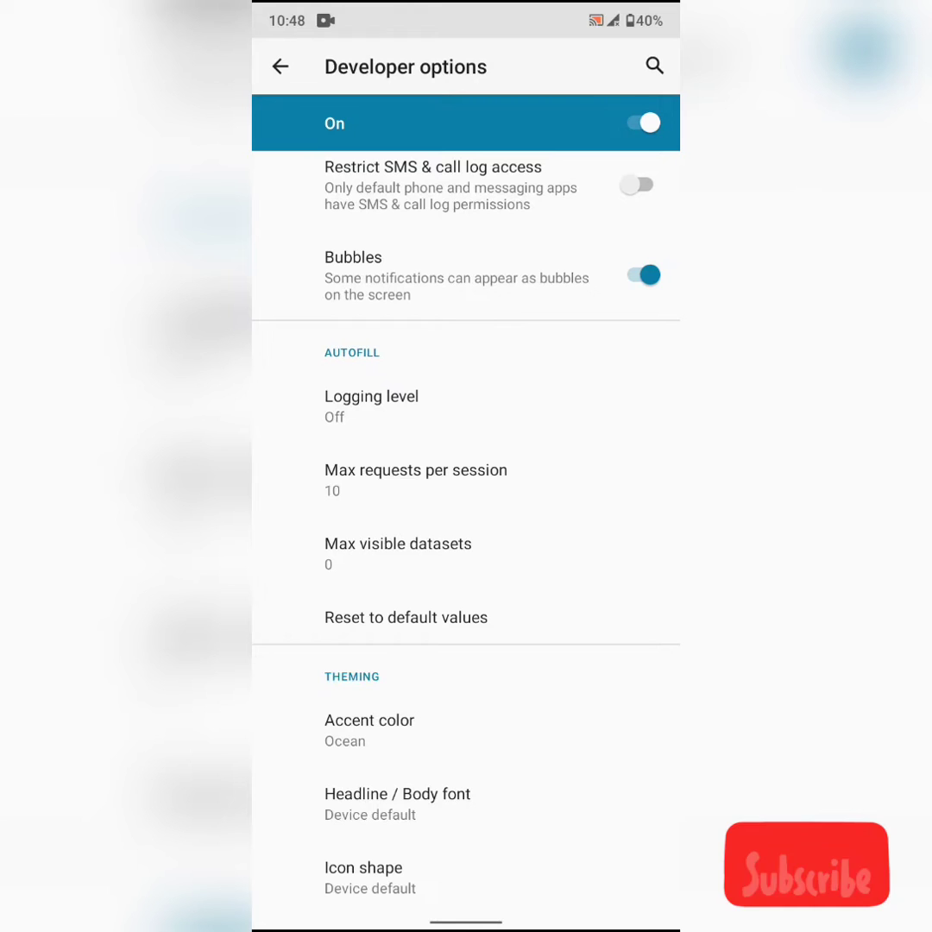
left_click(364, 867)
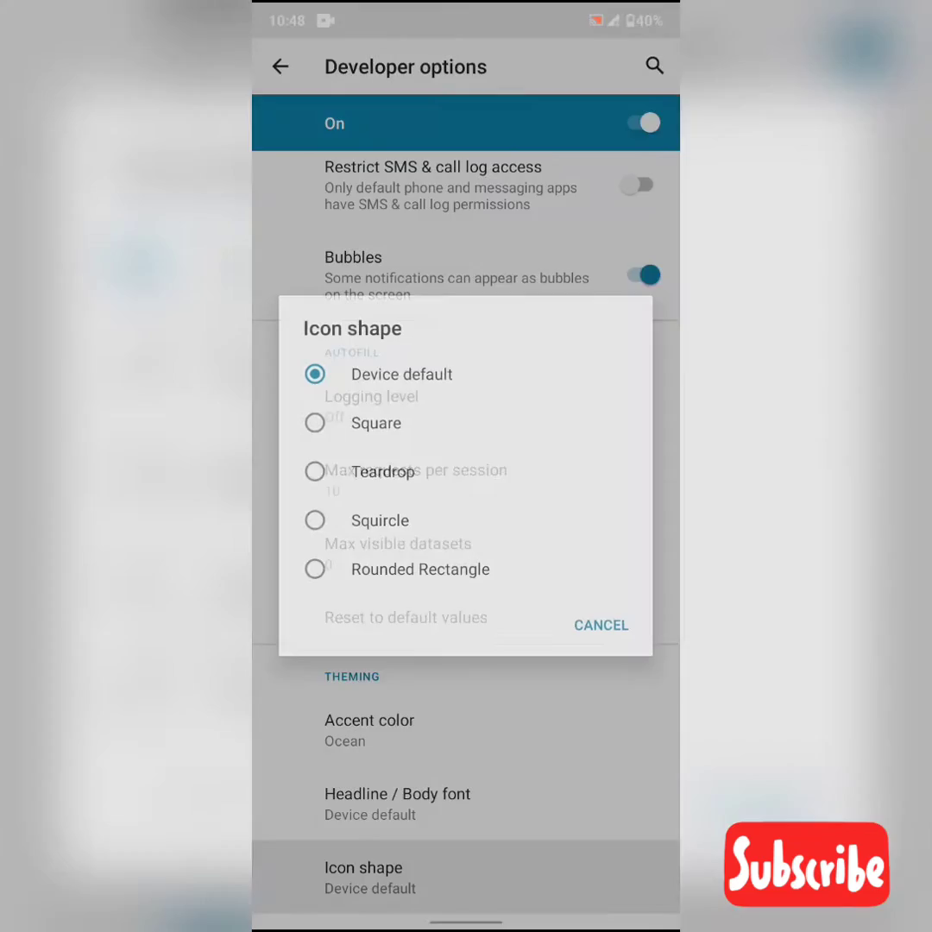
left_click(377, 422)
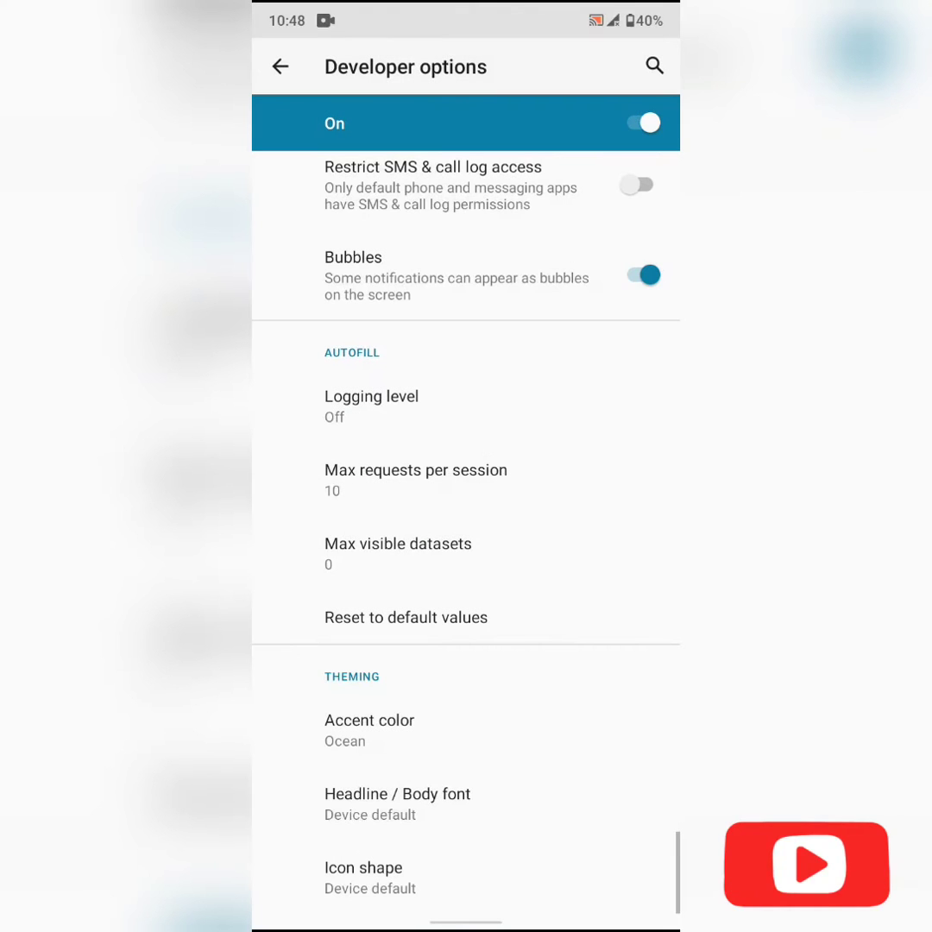
Switch on Dark theme in Display settings, expand its advanced options, then leave Display
left_click(281, 67)
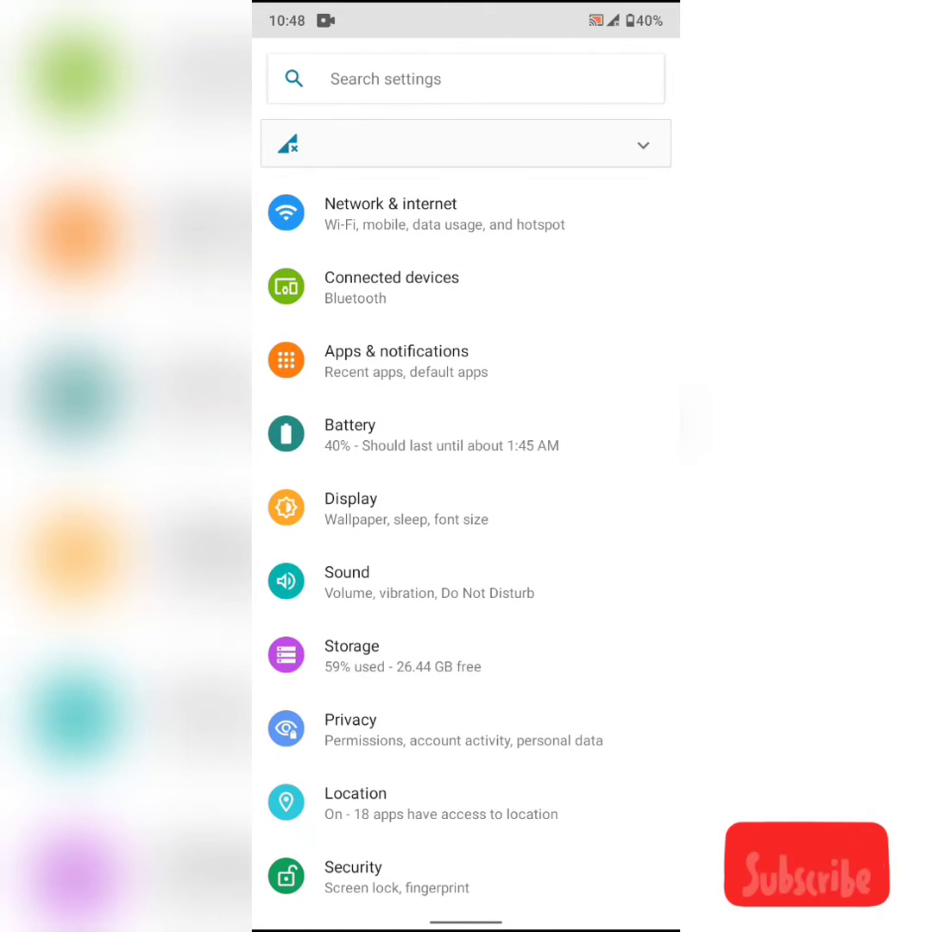
left_click(351, 507)
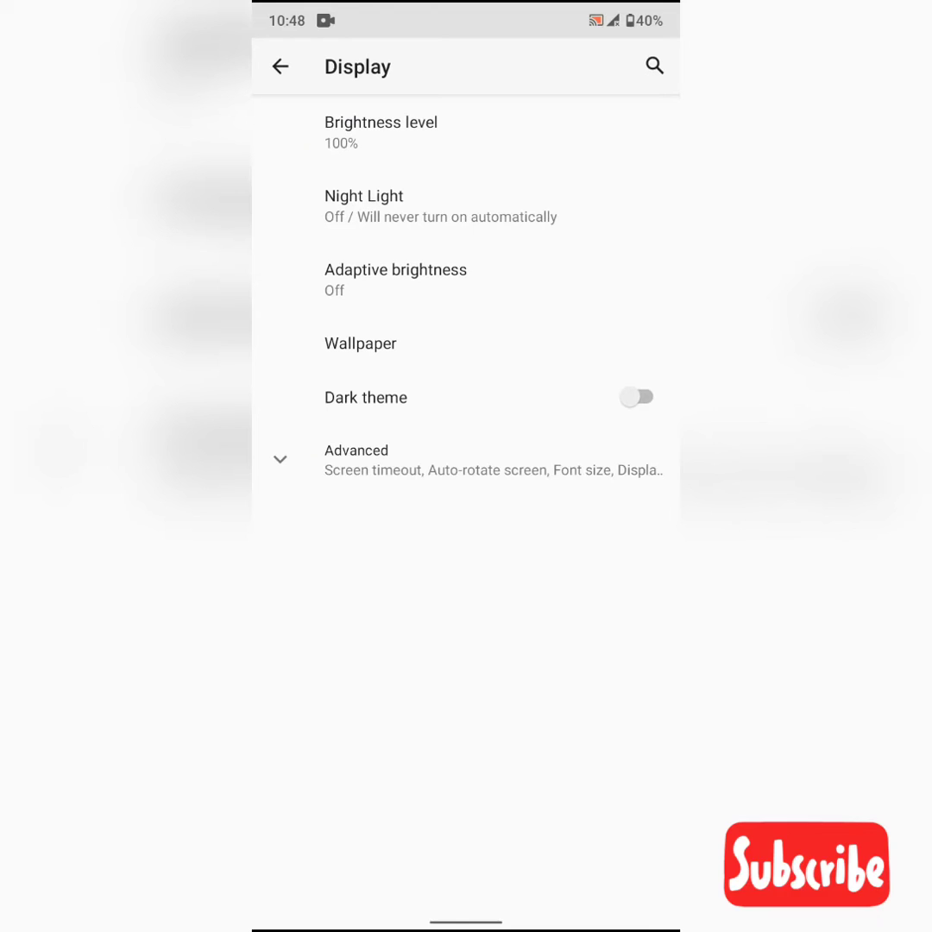
left_click(637, 397)
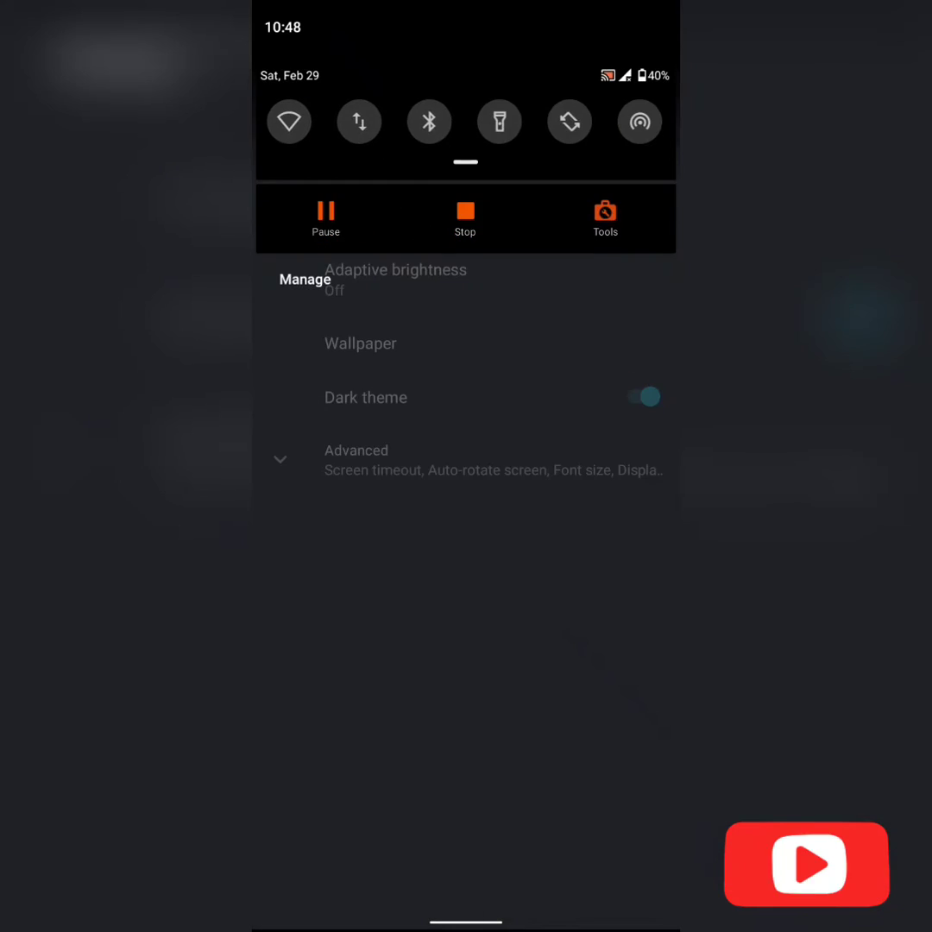
left_click(304, 279)
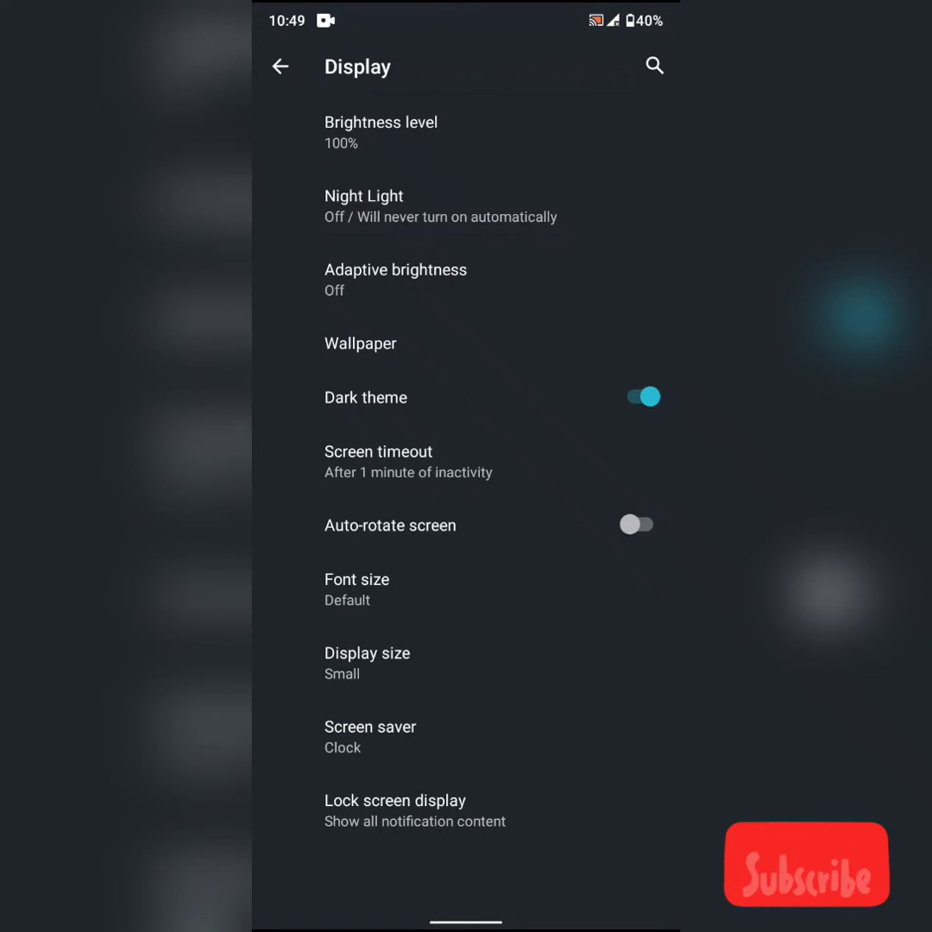
left_click(415, 810)
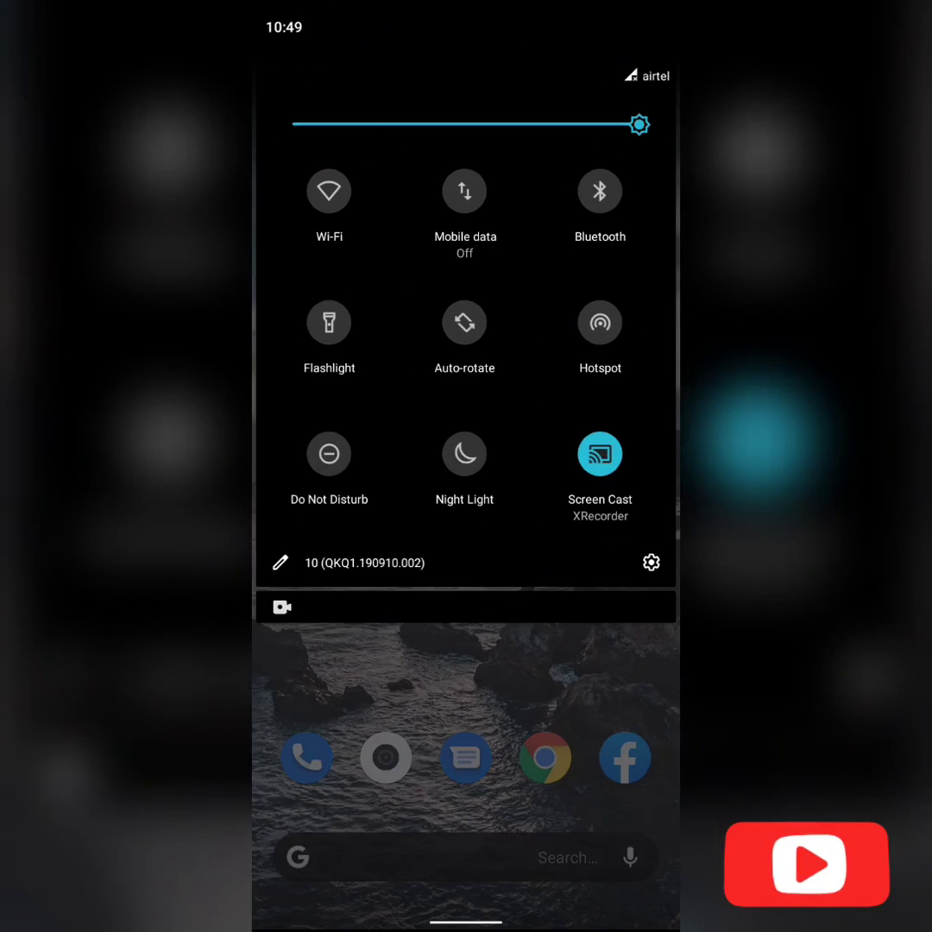
Tap the Quick Settings gear to reopen the main Settings list in dark theme
left_click(651, 562)
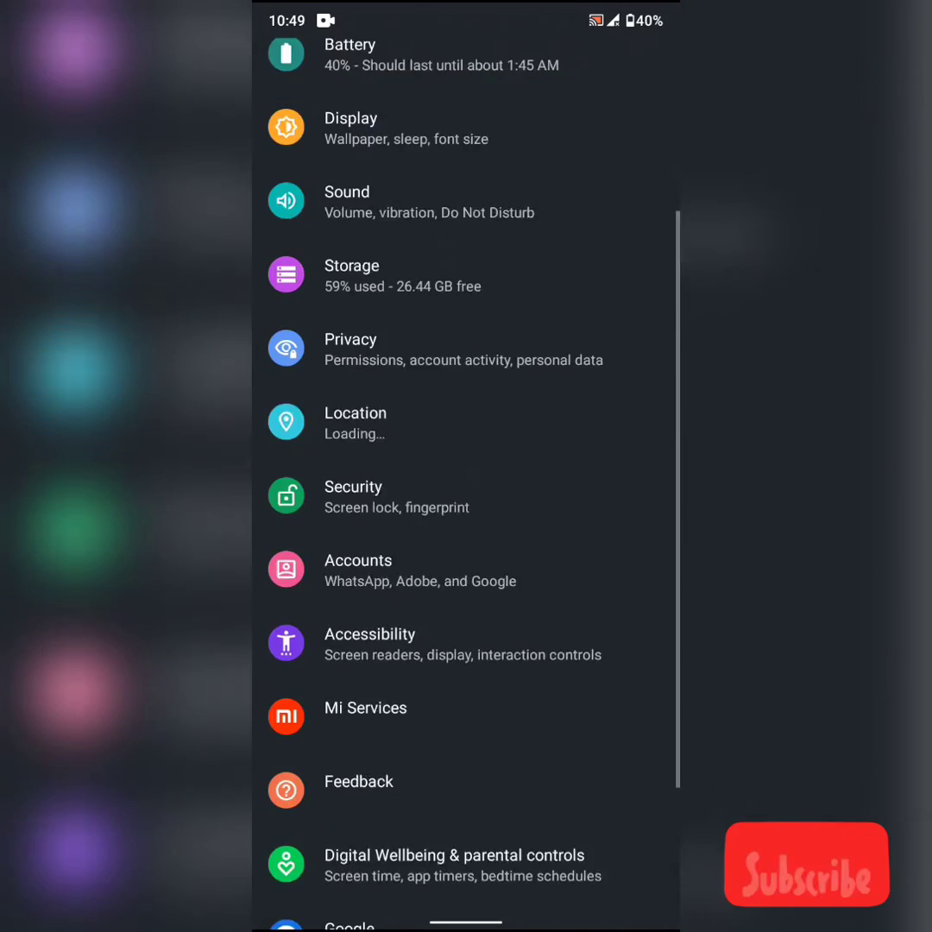